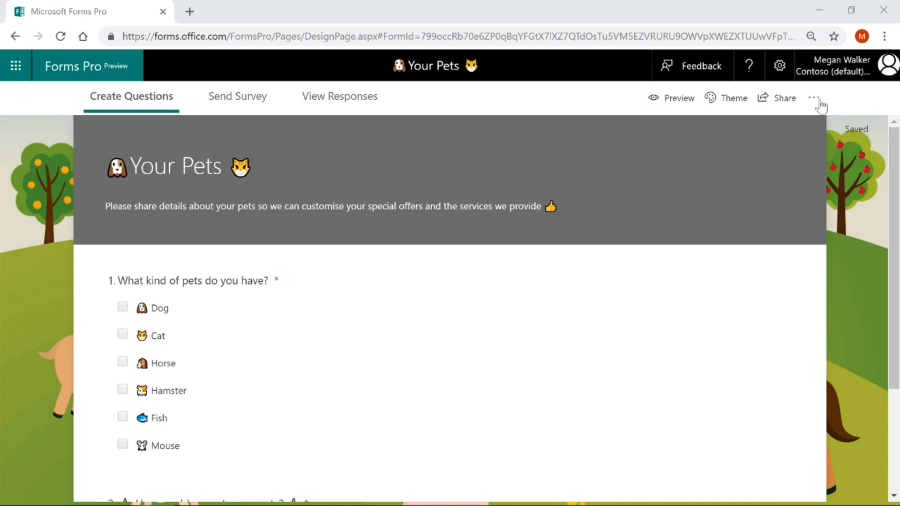
- Add français as an additional survey language from the Multilingual settings
left_click(814, 97)
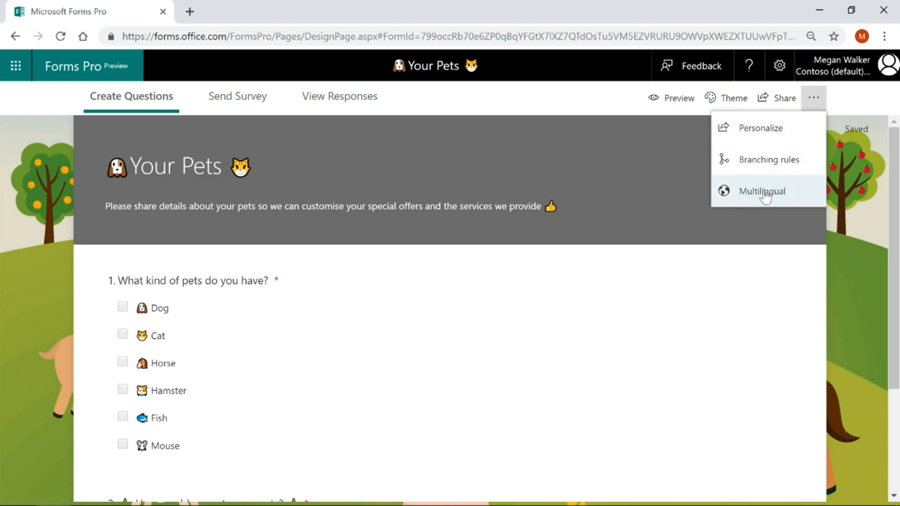
left_click(762, 191)
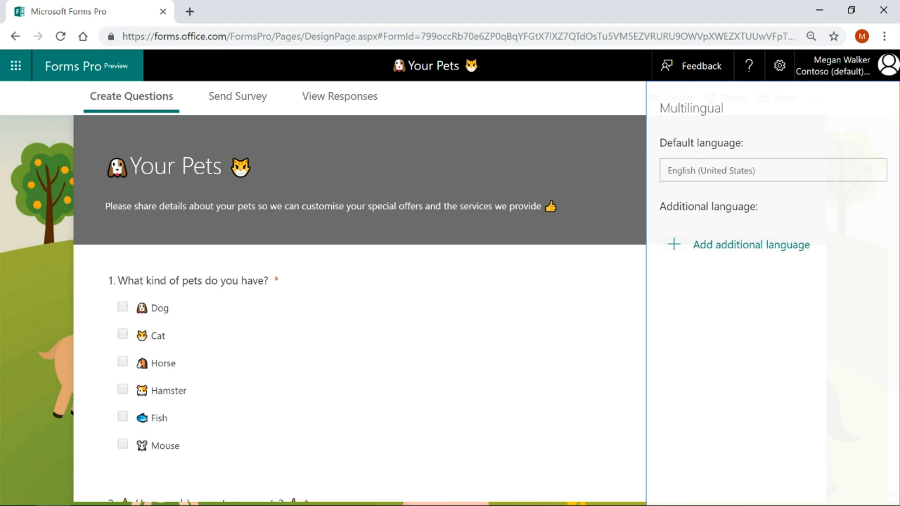
left_click(750, 245)
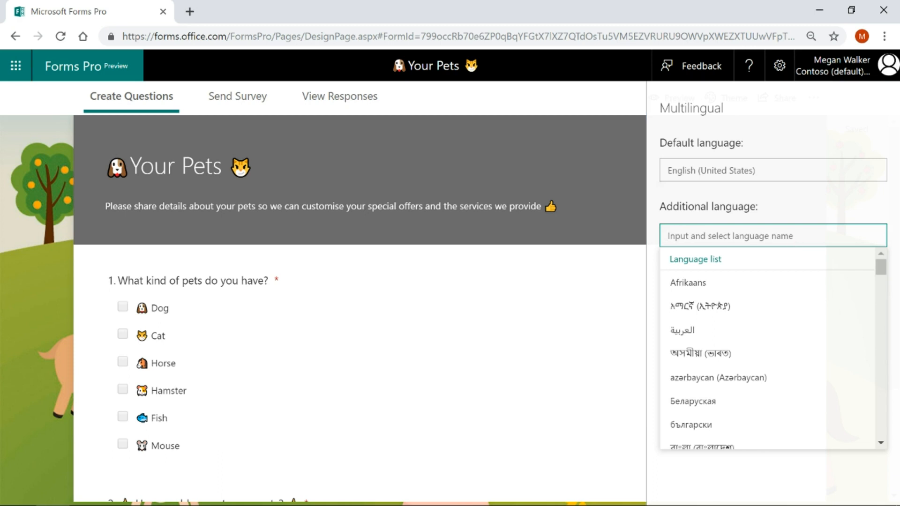
type("Fr")
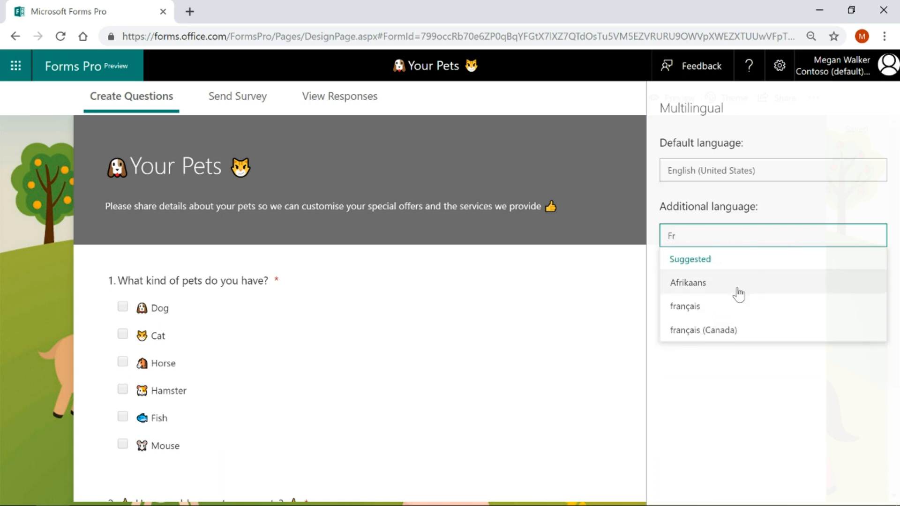
left_click(685, 306)
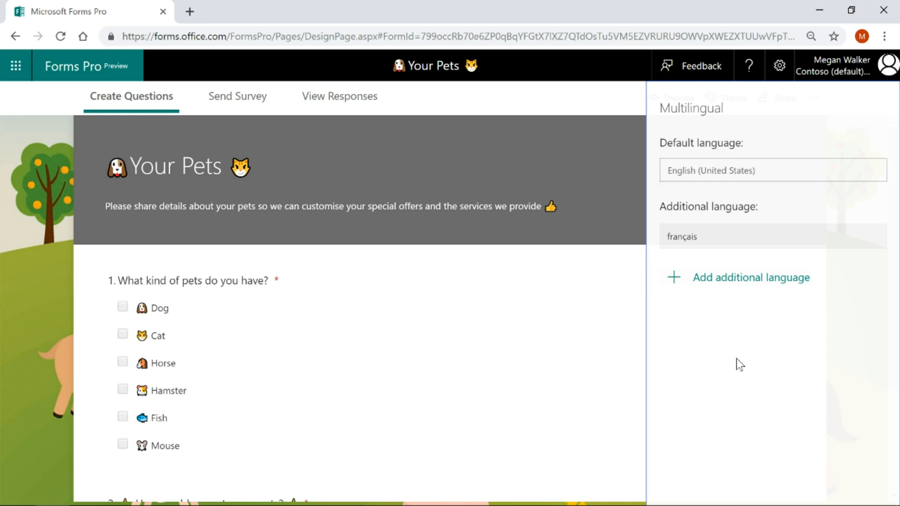
mouse_move(852, 236)
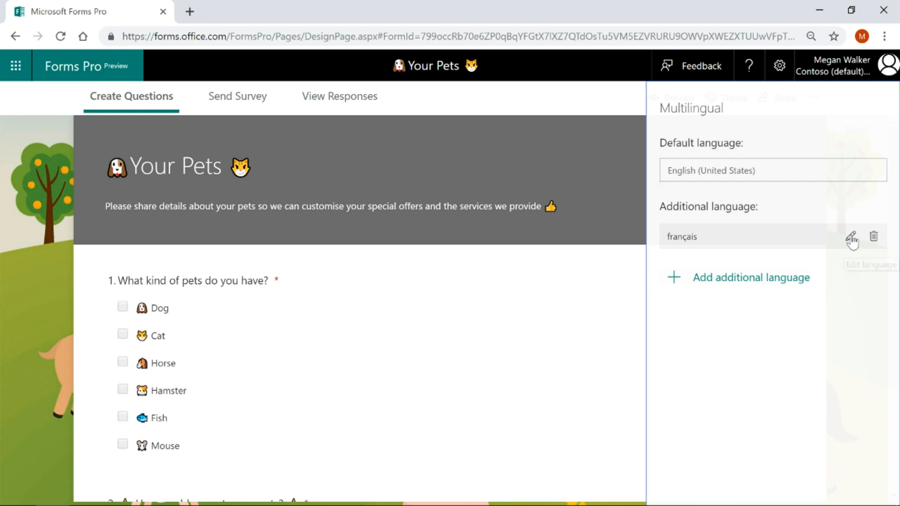
mouse_move(853, 242)
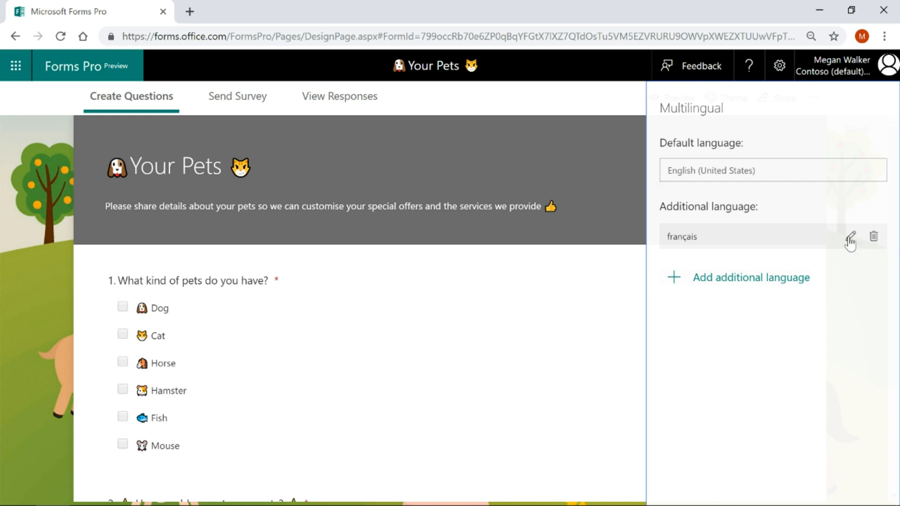
- Translate the title to 'Vos animaux de compagnie' and description to 'Quel genre d'animaux avez-vous?'
left_click(850, 236)
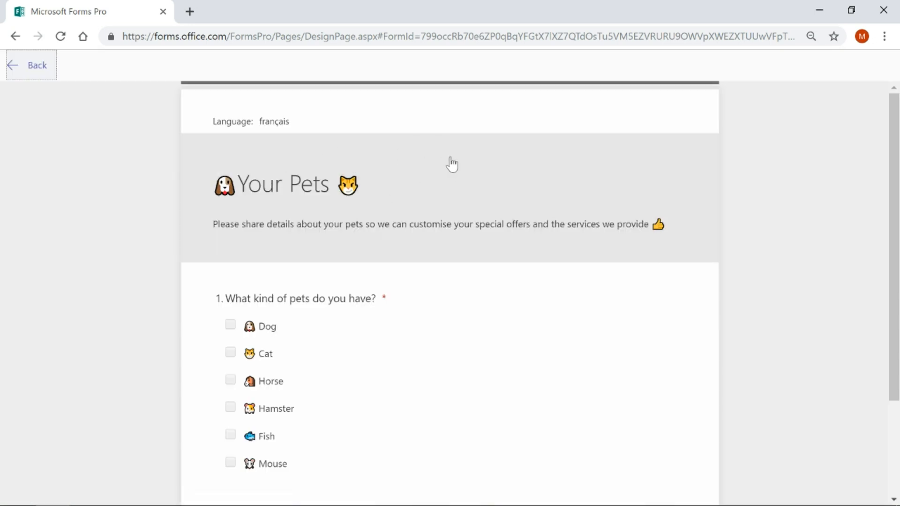
mouse_move(425, 183)
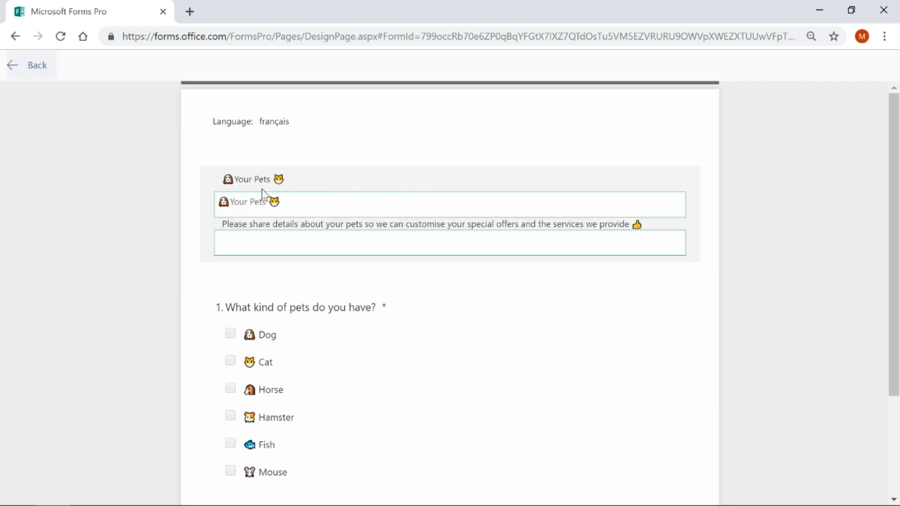
double_click(244, 202)
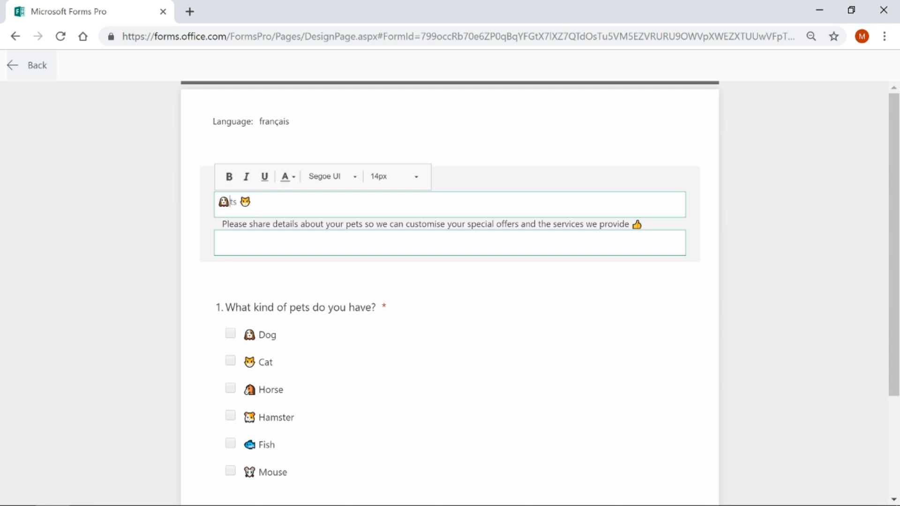
type("Vos animaux de compagnie")
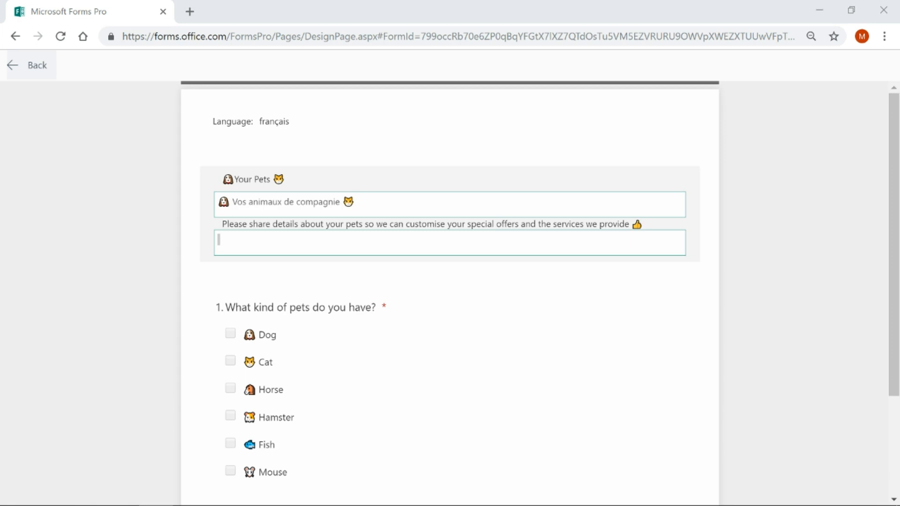
type("Quel genre d'animaux avez-vous?")
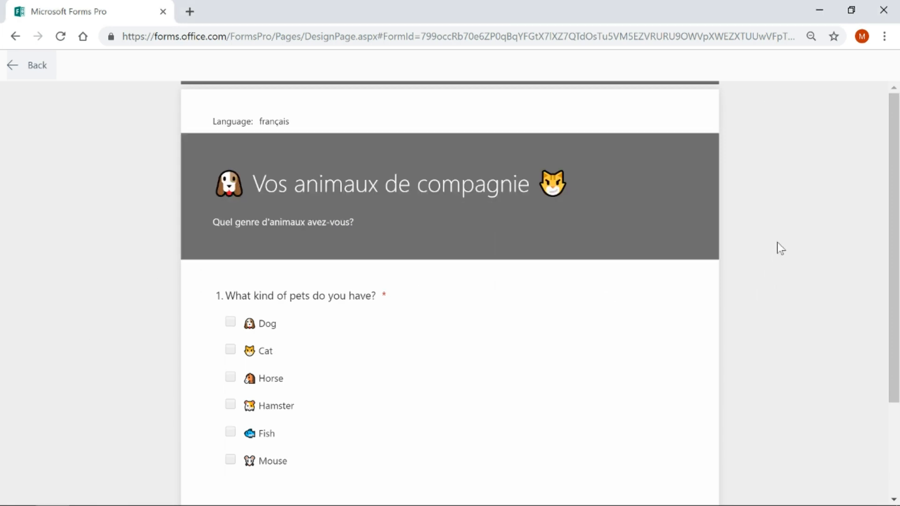
mouse_move(812, 335)
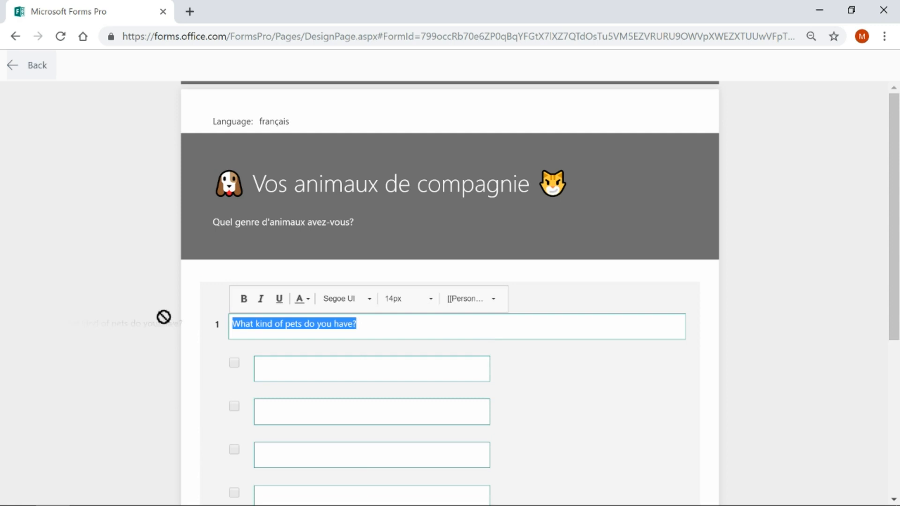
- Translate question 1's pet choices into French (Chien, Cheval and the remaining animals)
left_click(371, 368)
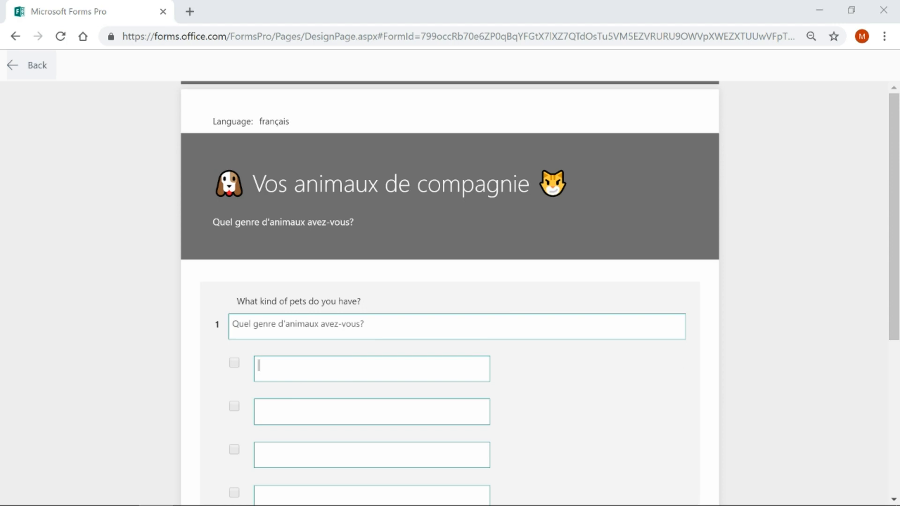
type("Chien")
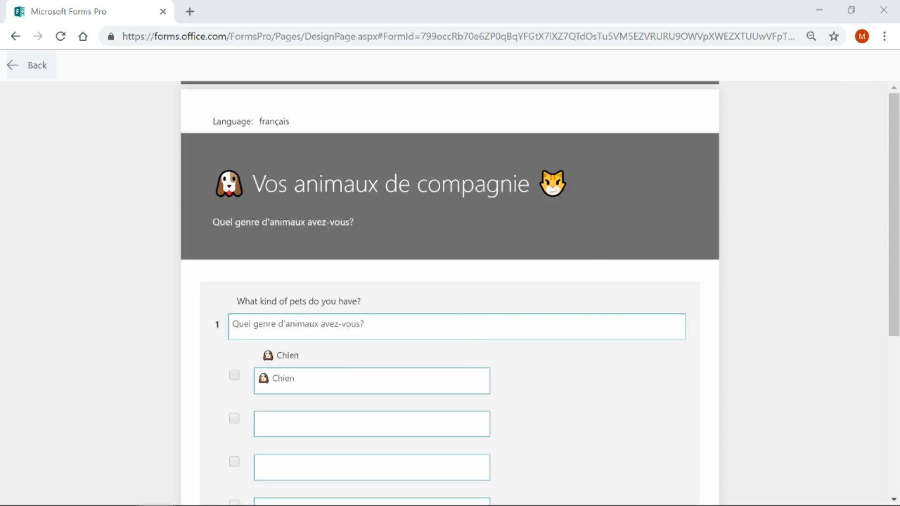
scroll("down", 3)
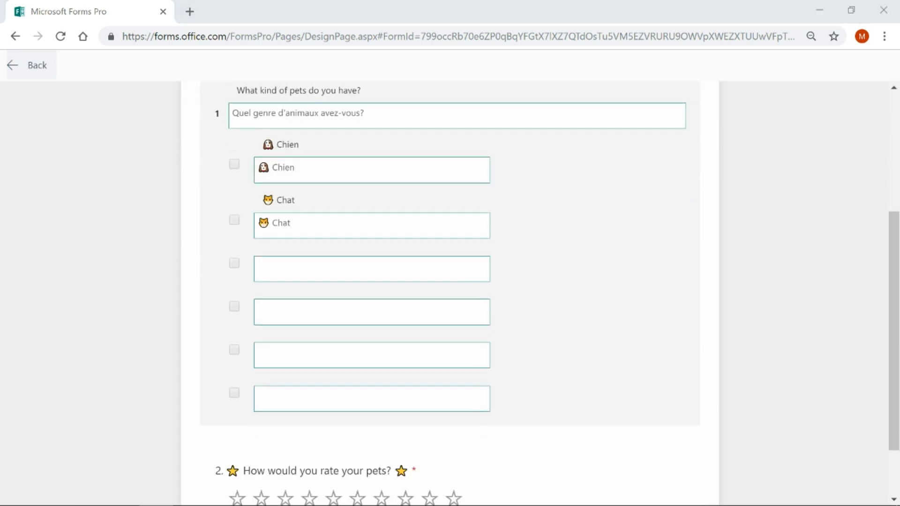
type("Cheval")
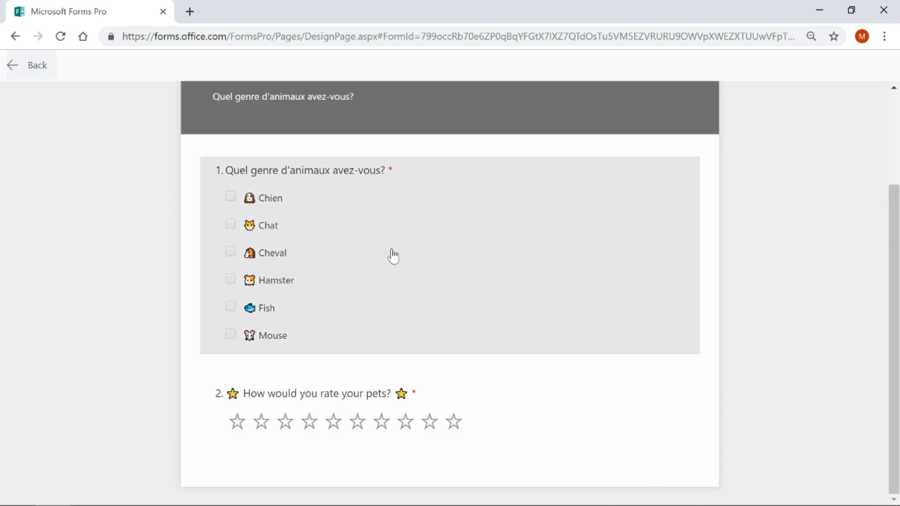
mouse_move(276, 203)
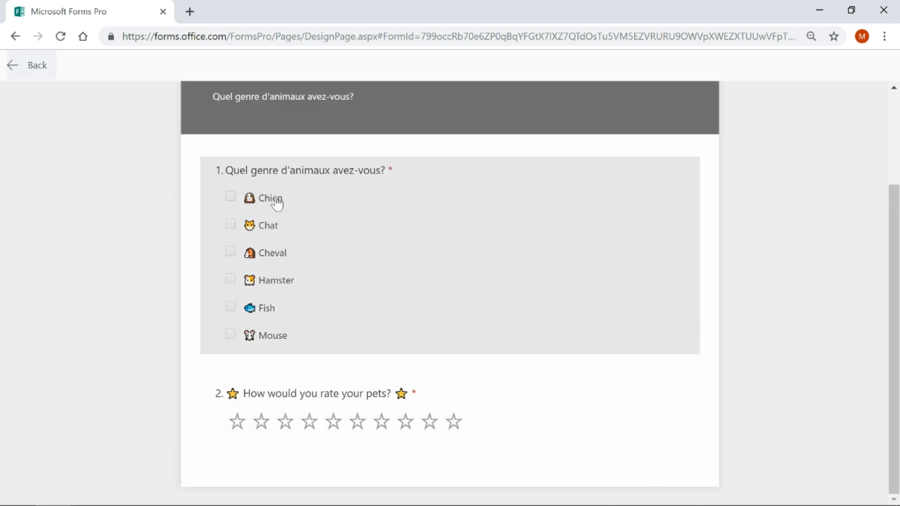
mouse_move(287, 258)
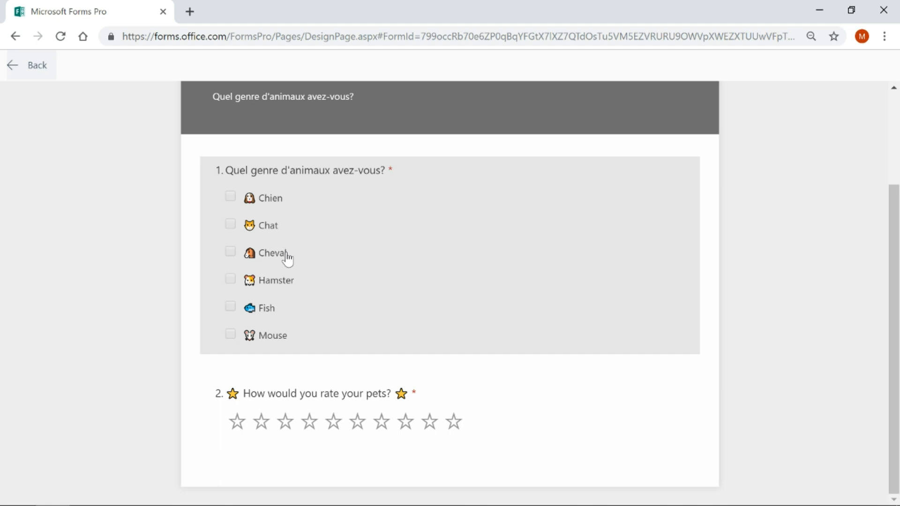
mouse_move(278, 289)
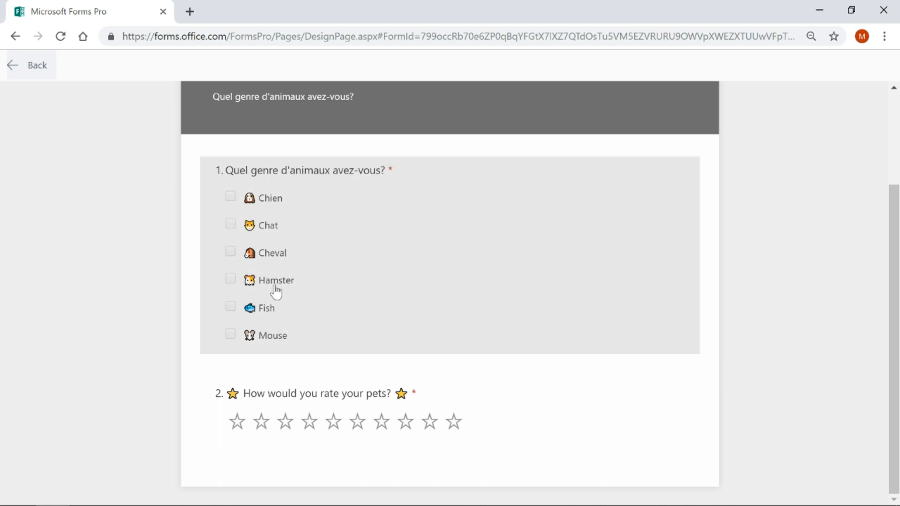
mouse_move(308, 309)
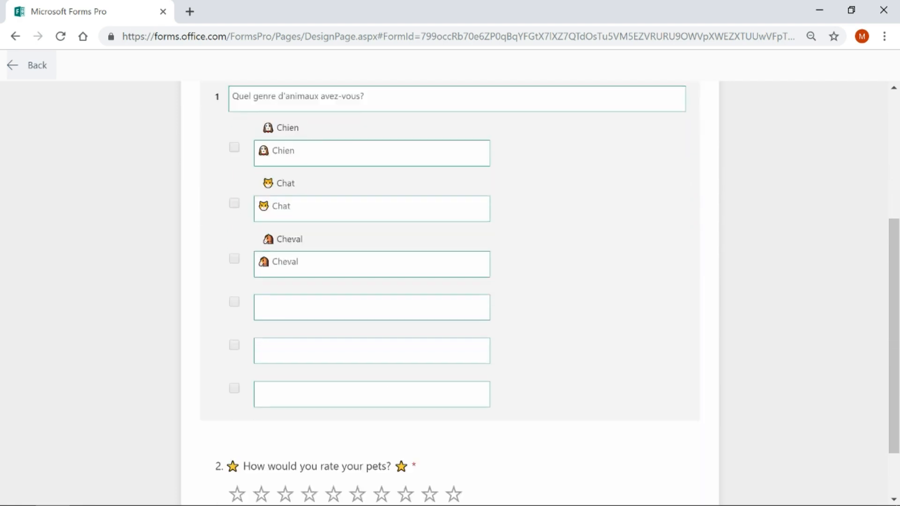
scroll("down", 3)
type("Poisson")
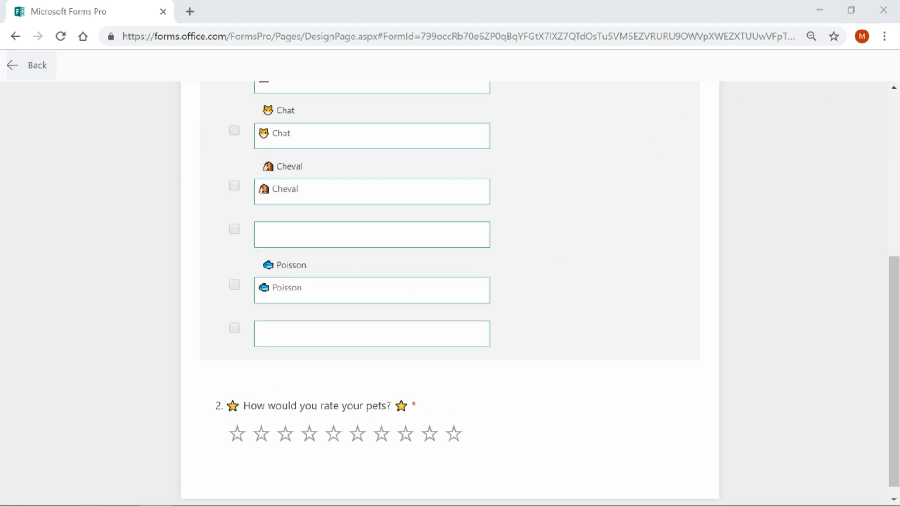
left_click(371, 334)
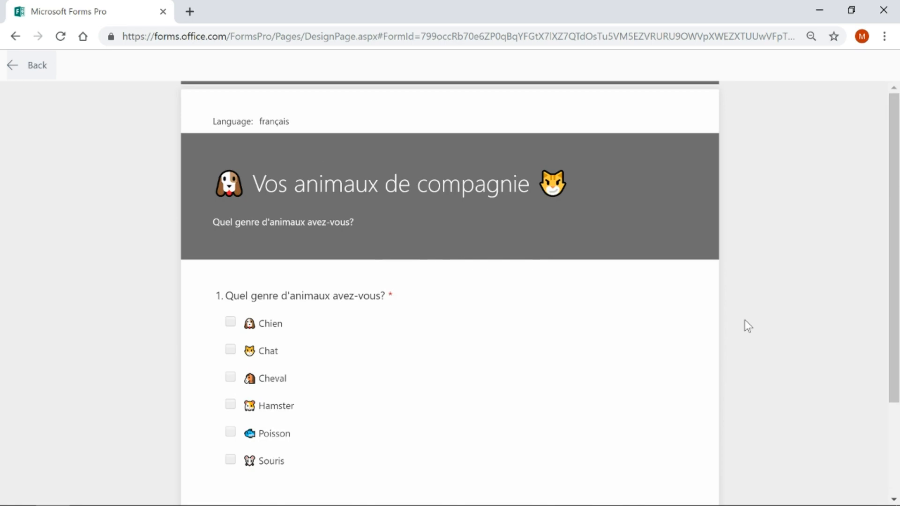
- Copy the survey's share link and open the English response form in a new tab
scroll("down", 3)
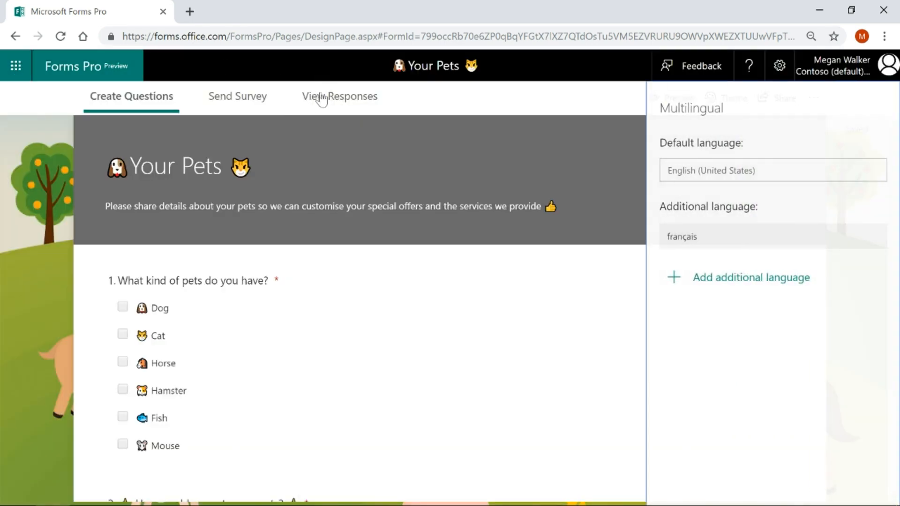
left_click(338, 96)
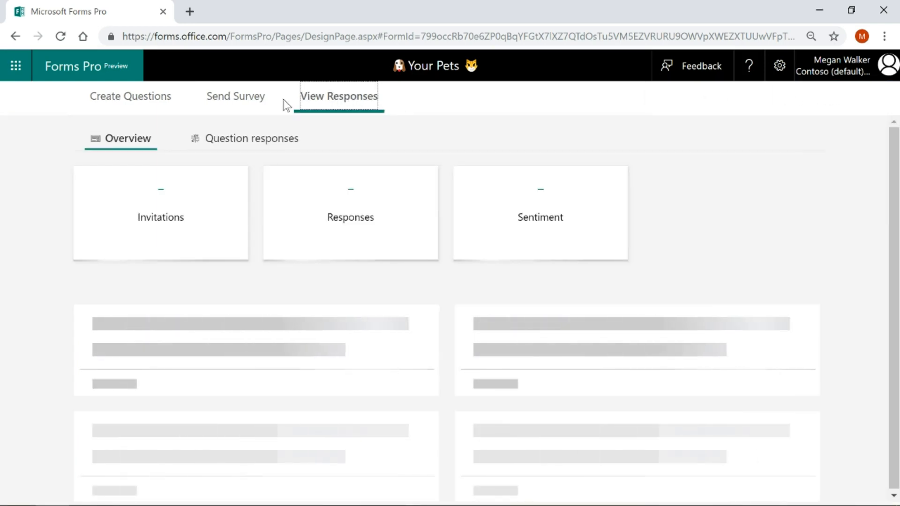
left_click(237, 96)
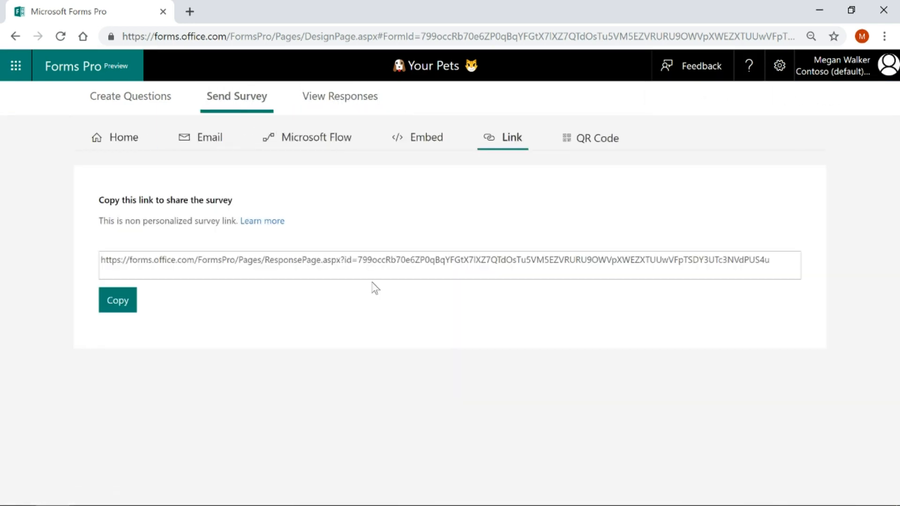
left_click(332, 11)
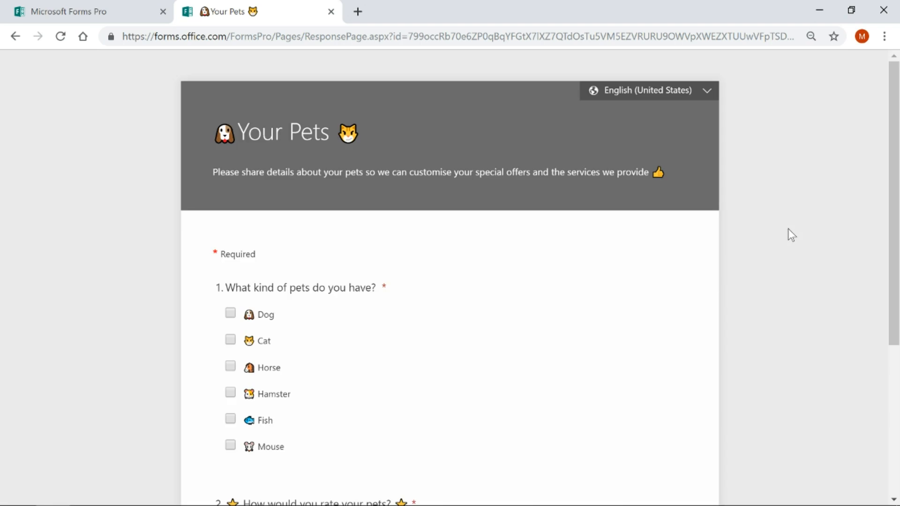
- Set French as Chrome's top language and reload the survey so it displays in French
left_click(887, 37)
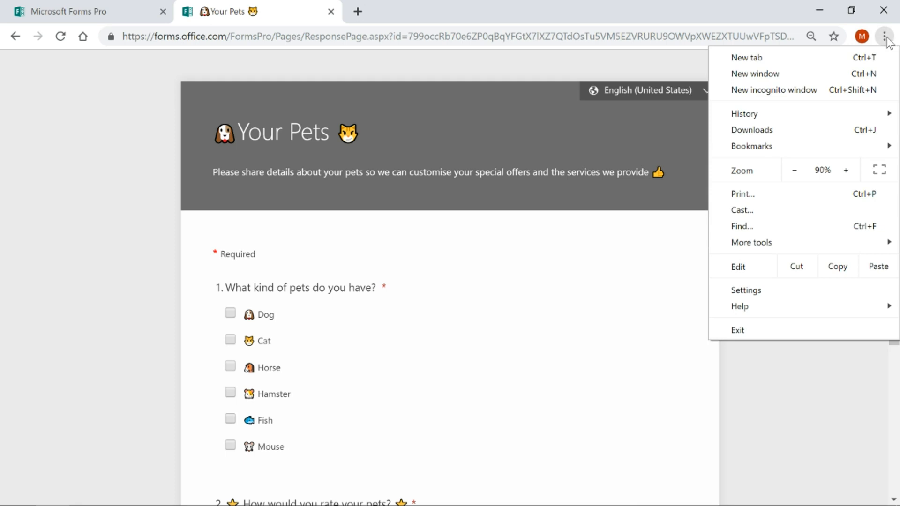
left_click(746, 289)
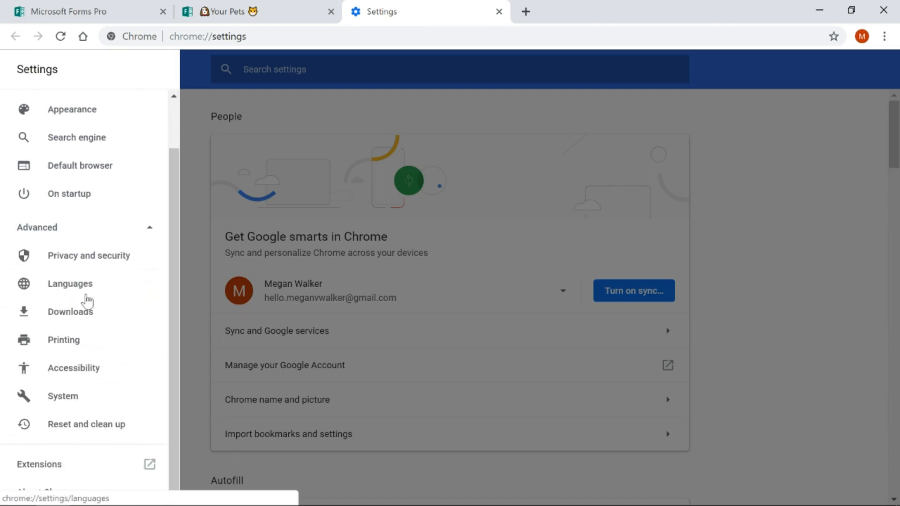
left_click(70, 284)
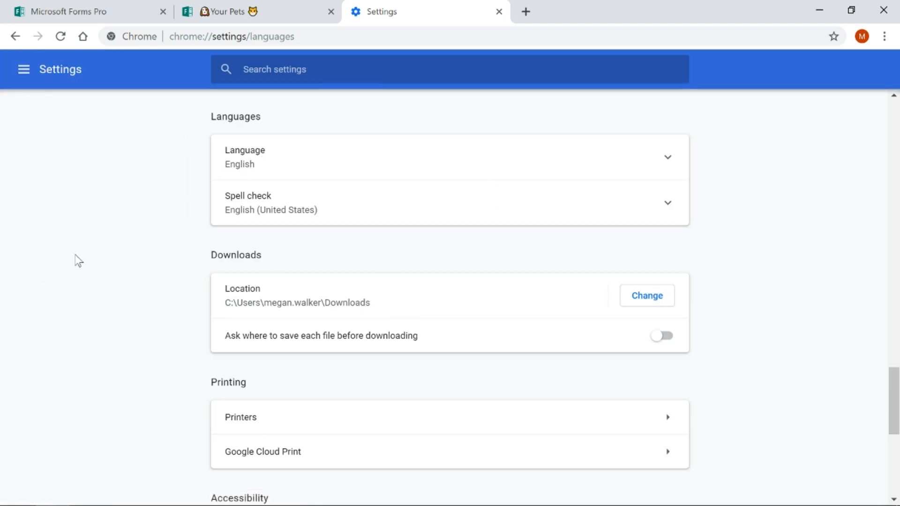
mouse_move(84, 255)
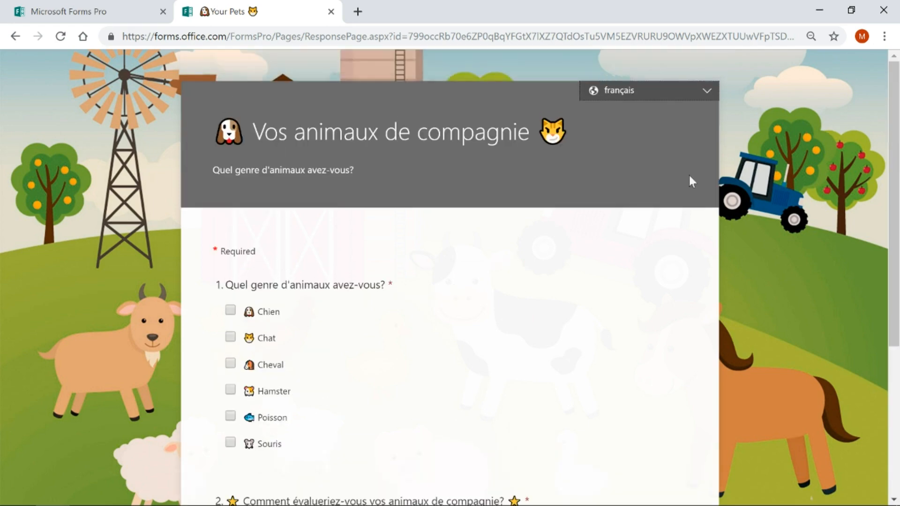
left_click(649, 90)
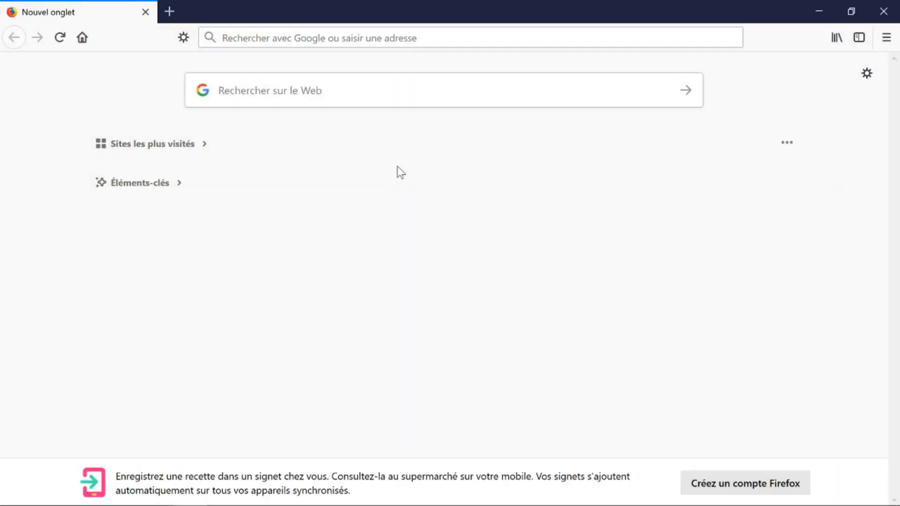
mouse_move(479, 144)
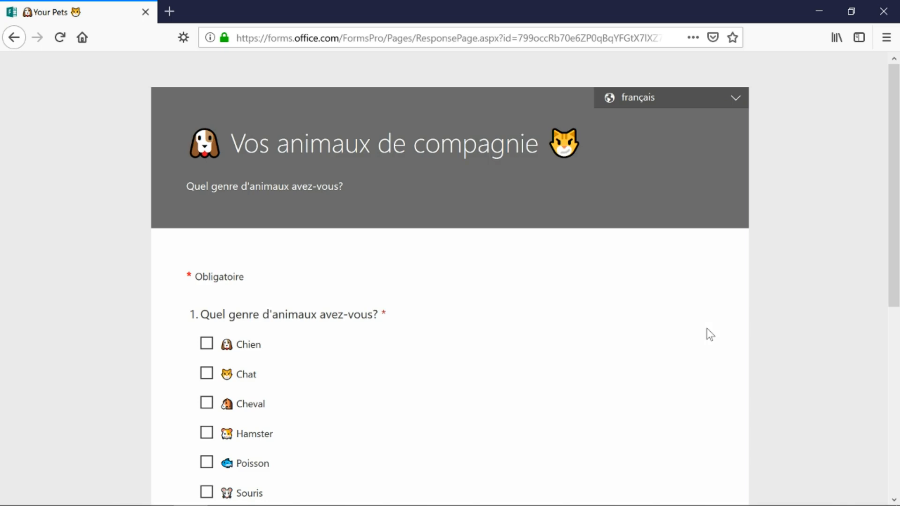
left_click(670, 97)
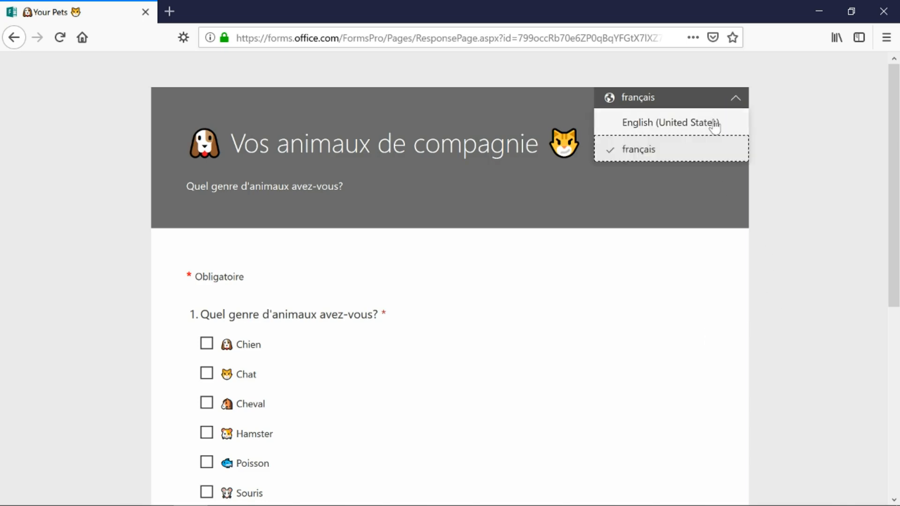
left_click(668, 122)
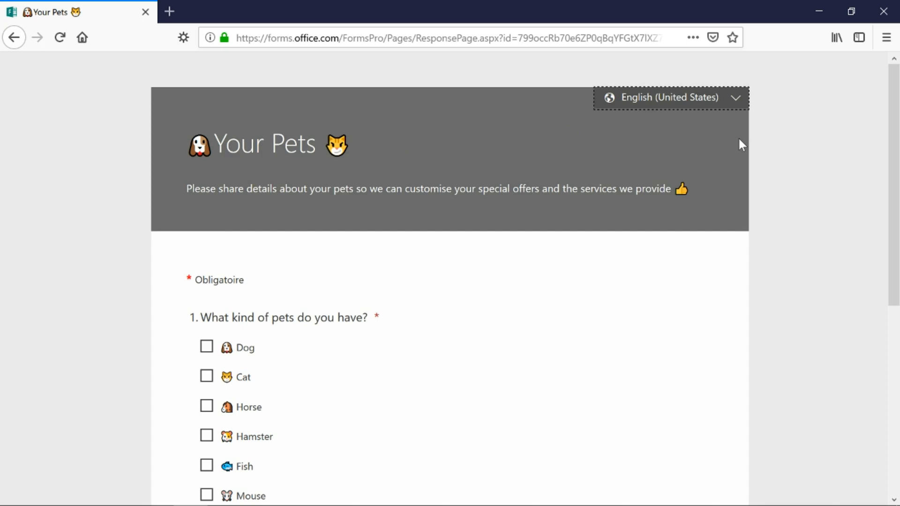
left_click(670, 98)
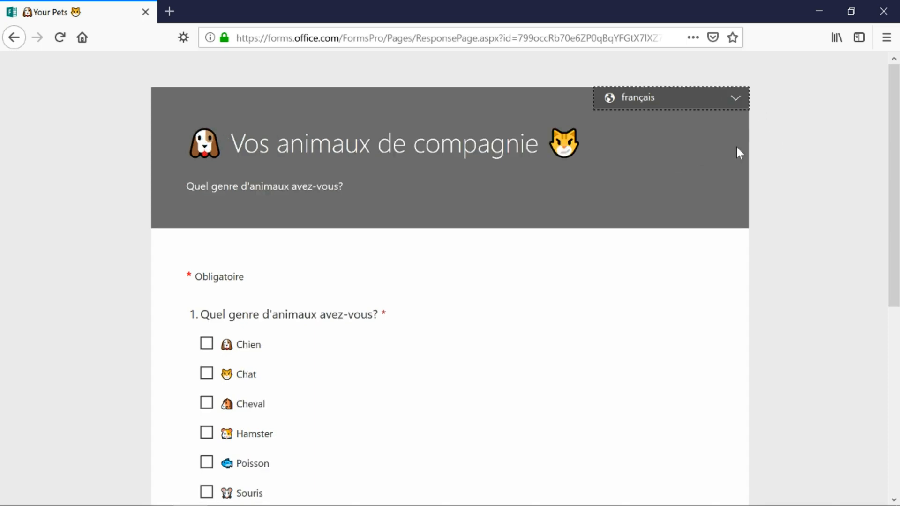